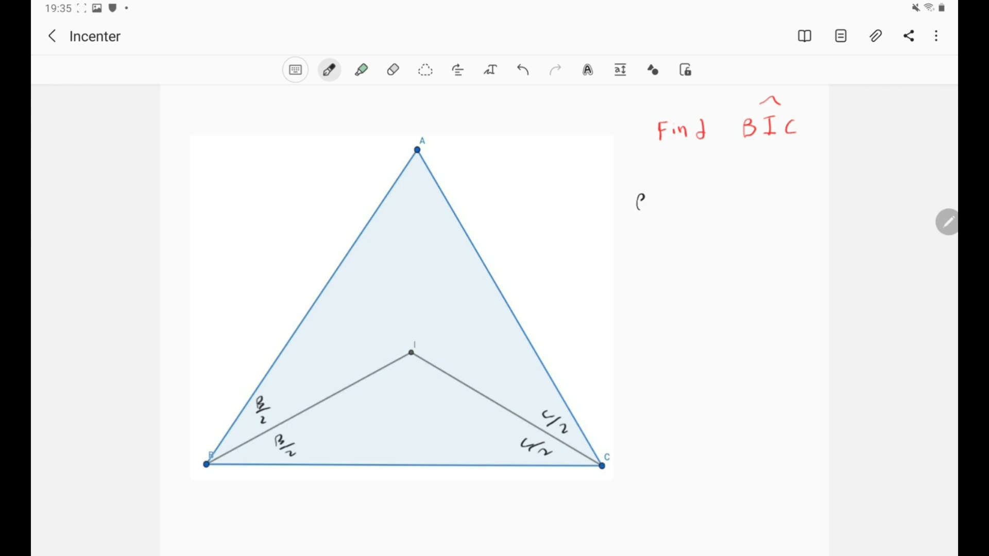
- Handwrite "BÎC = π − B/2 − C/2" beside the triangle and begin the next "=" line
type("BIc =")
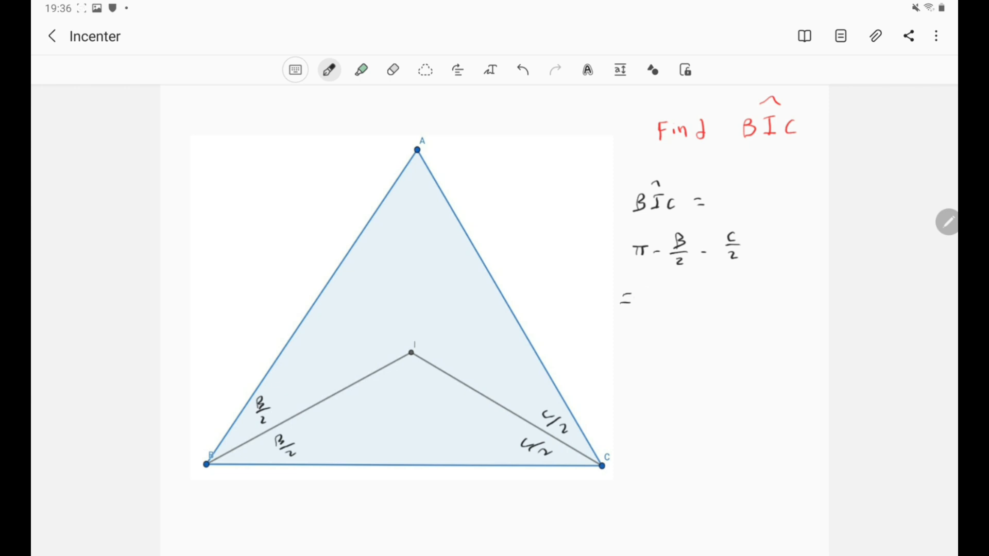
- Write "= π − ½(B+C)" with π − A noted under the bracket
left_click(646, 298)
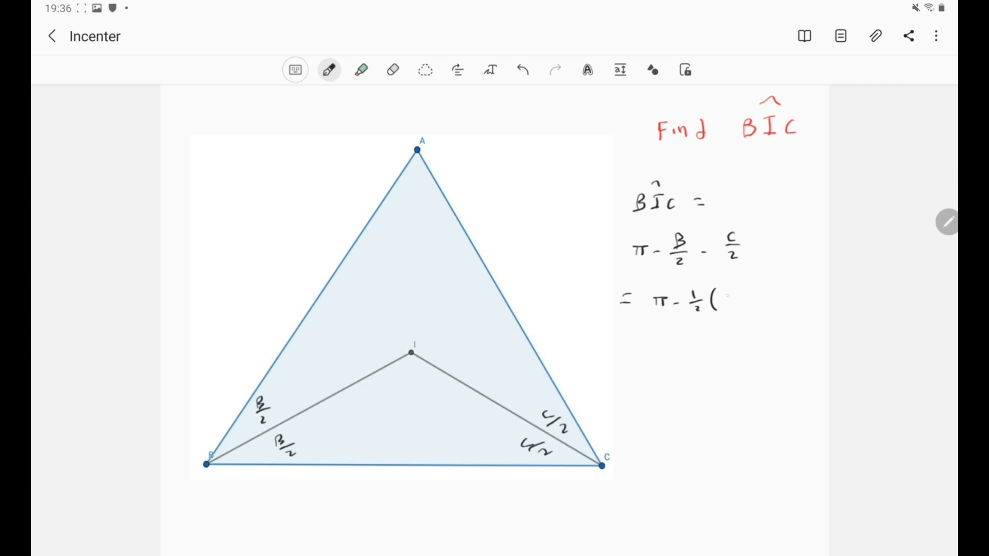
type("B+C)")
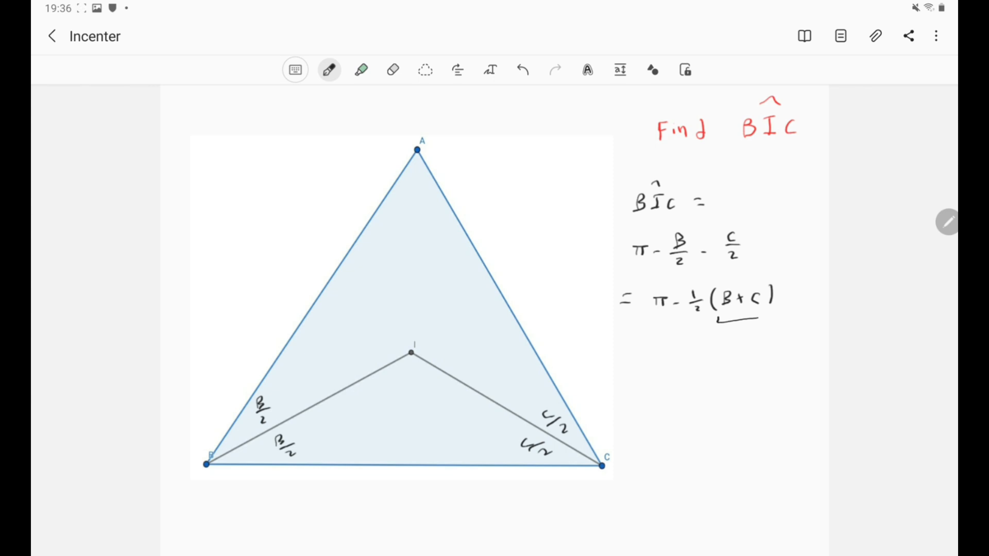
type("π - A")
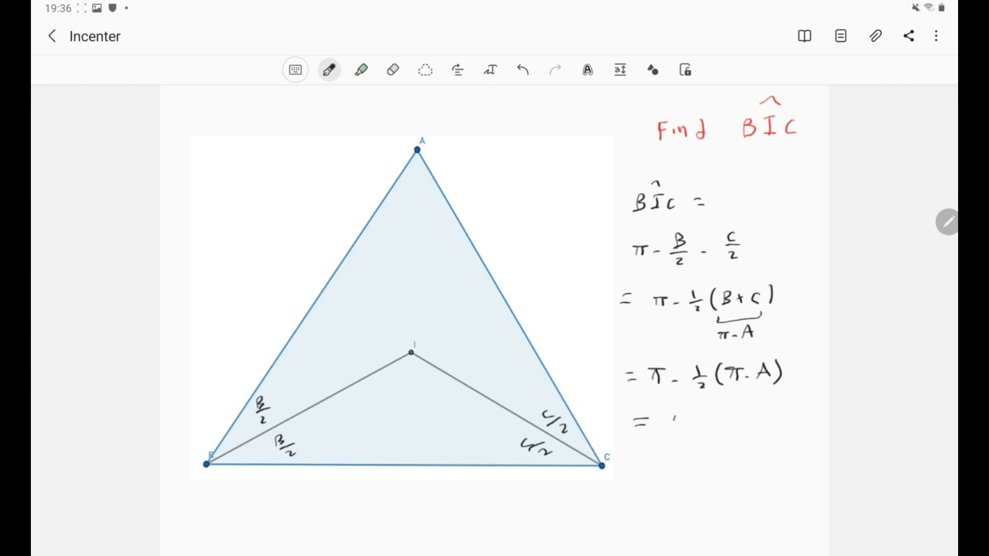
- Finish the derivation with "= π − ½(π − A) = π/2 + A/2"
type("π/2 -")
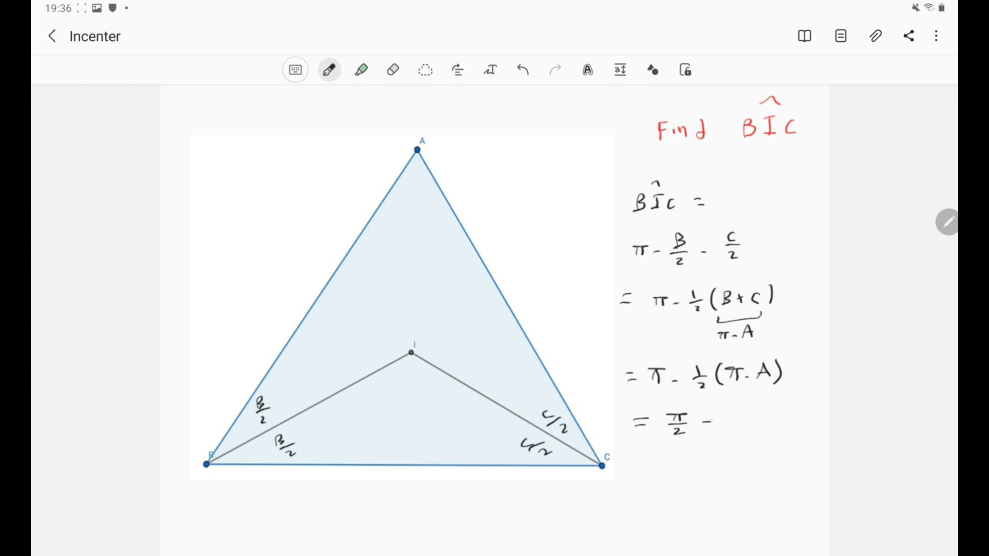
type("+ A/2")
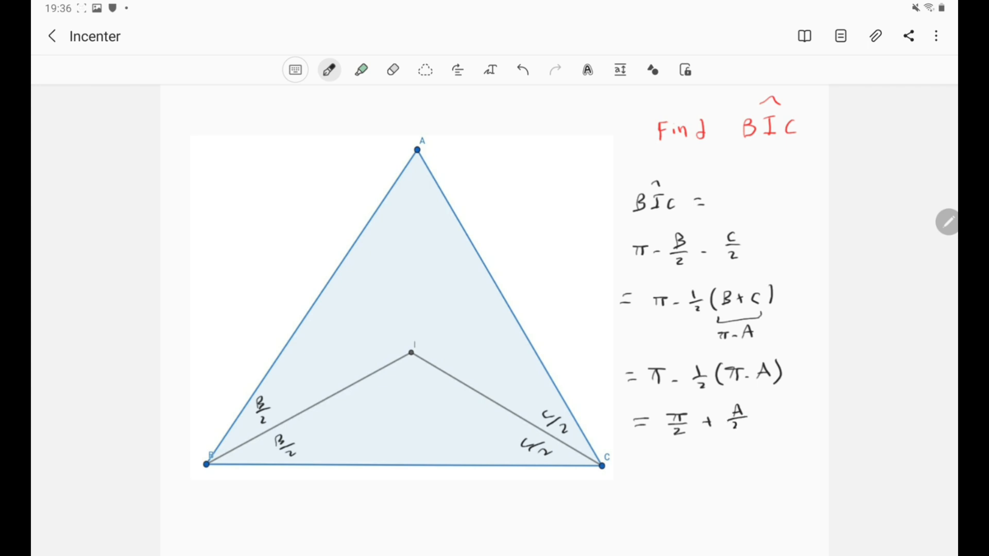